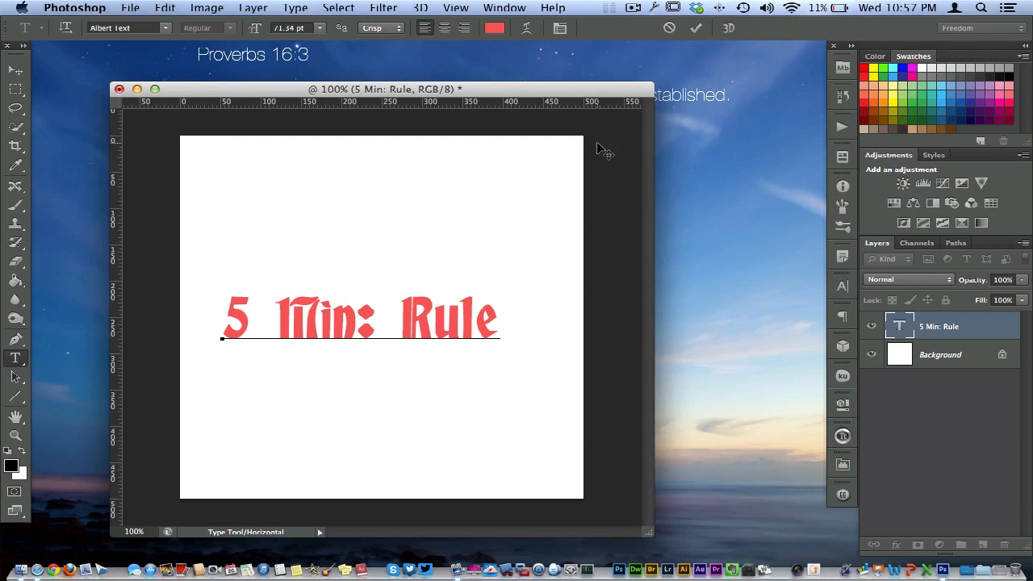
mouse_move(458, 288)
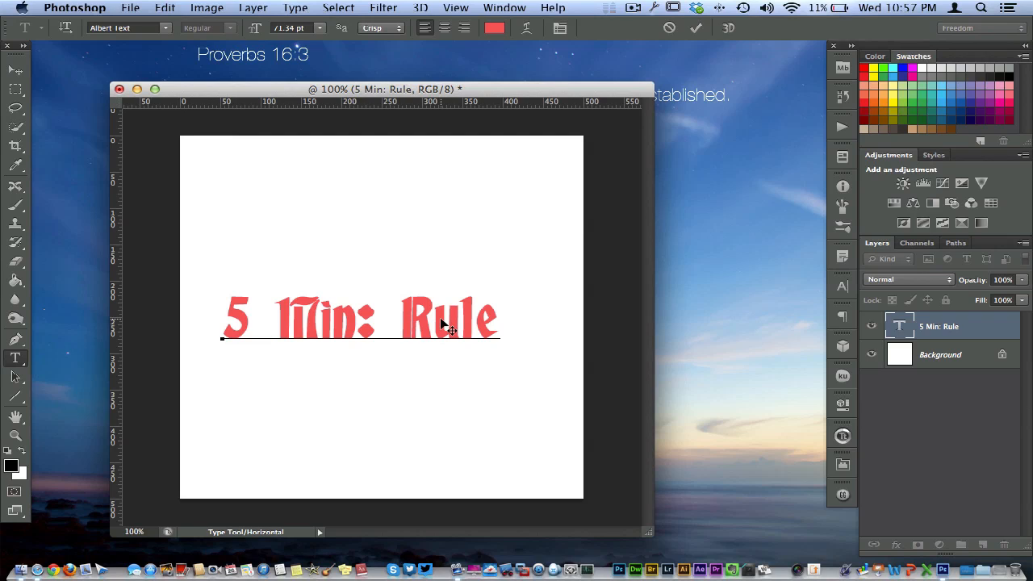
Select the text and set its font family to AlphabitsSquared, boxing each red letter
click(275, 323)
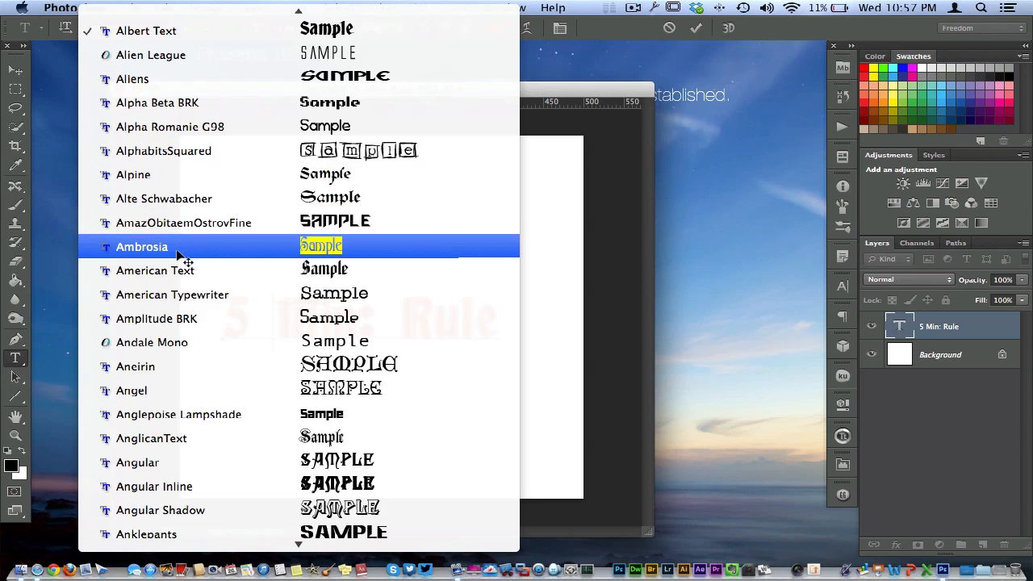
click(133, 391)
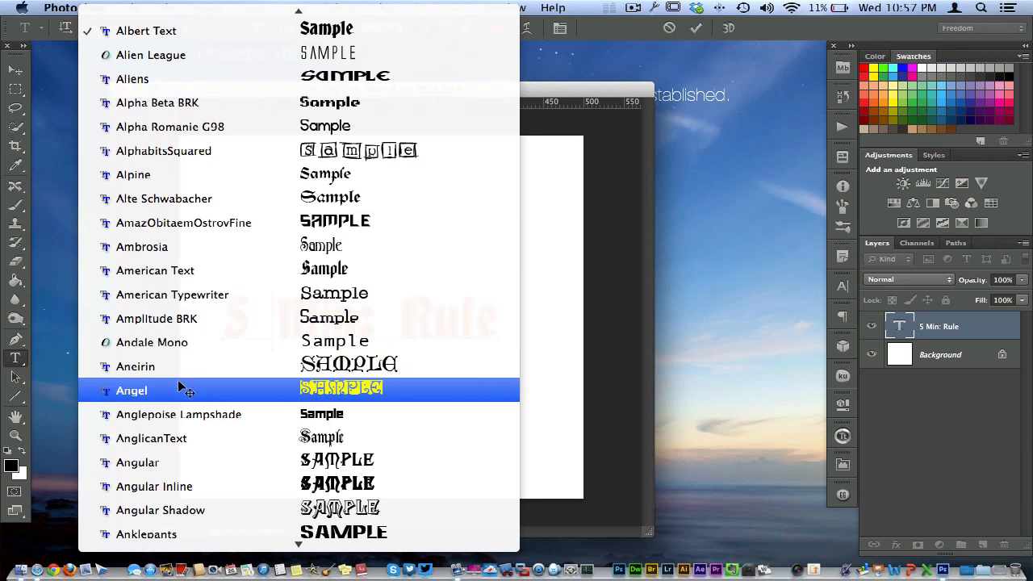
click(132, 388)
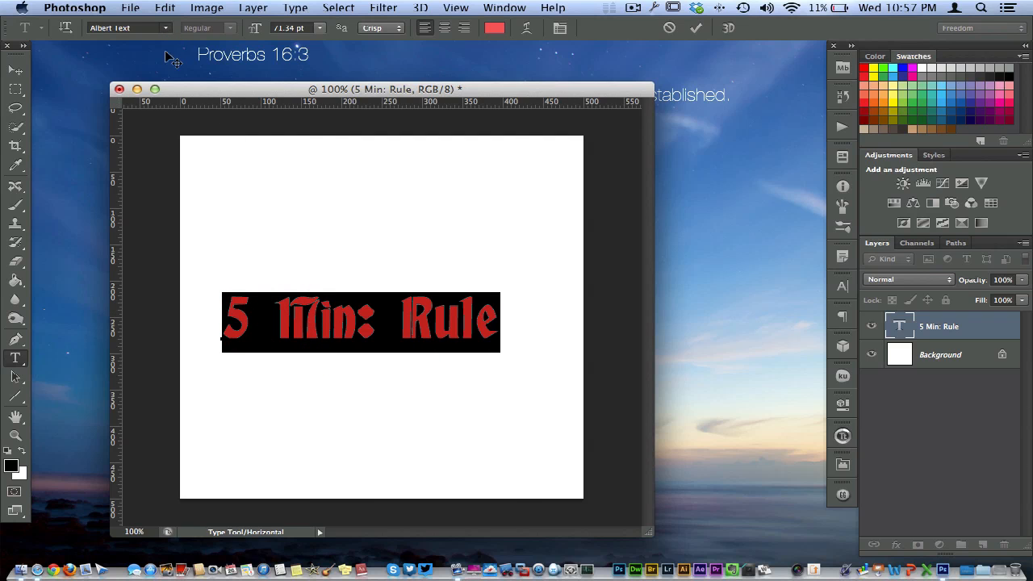
click(128, 27)
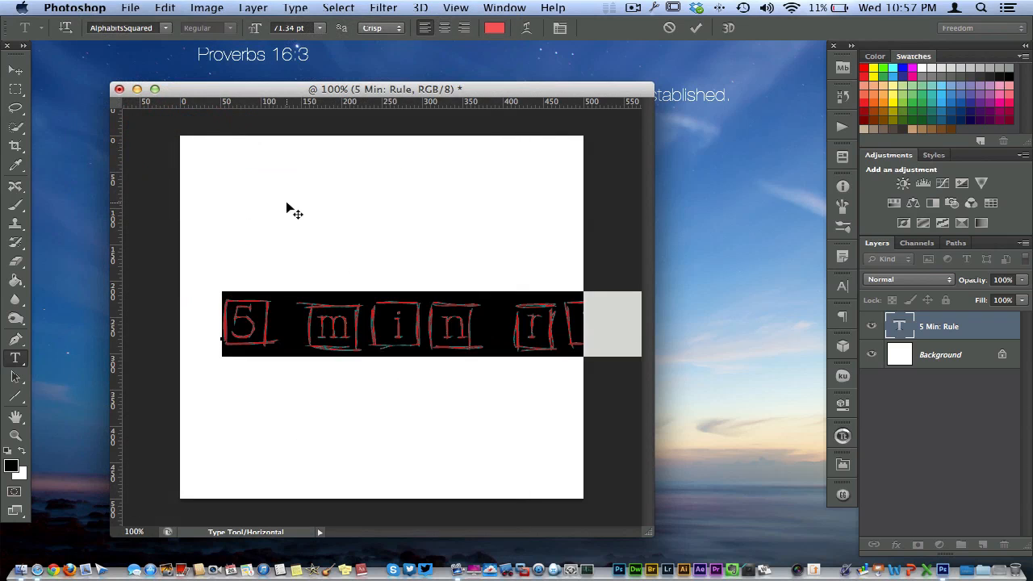
mouse_move(388, 379)
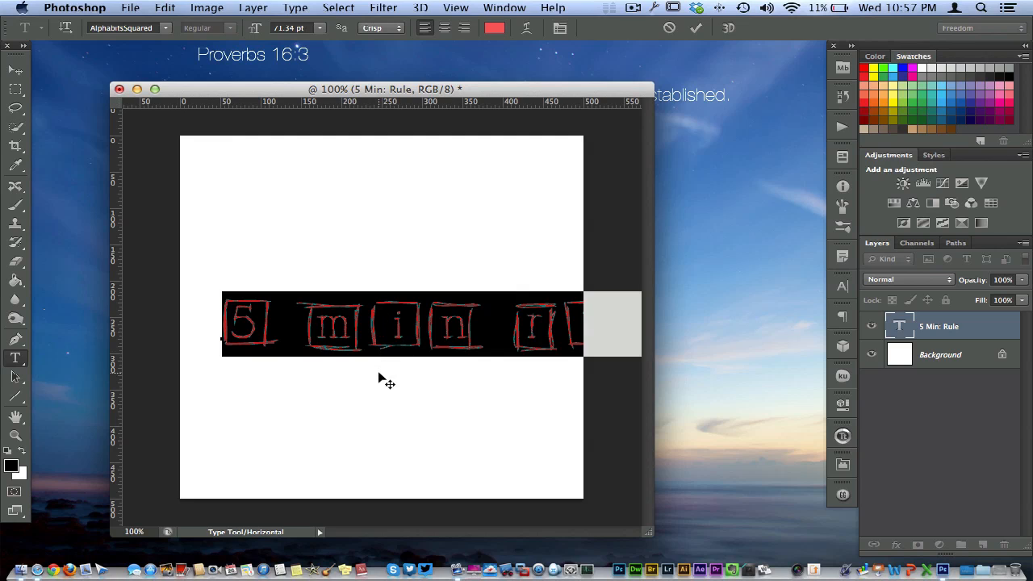
click(333, 235)
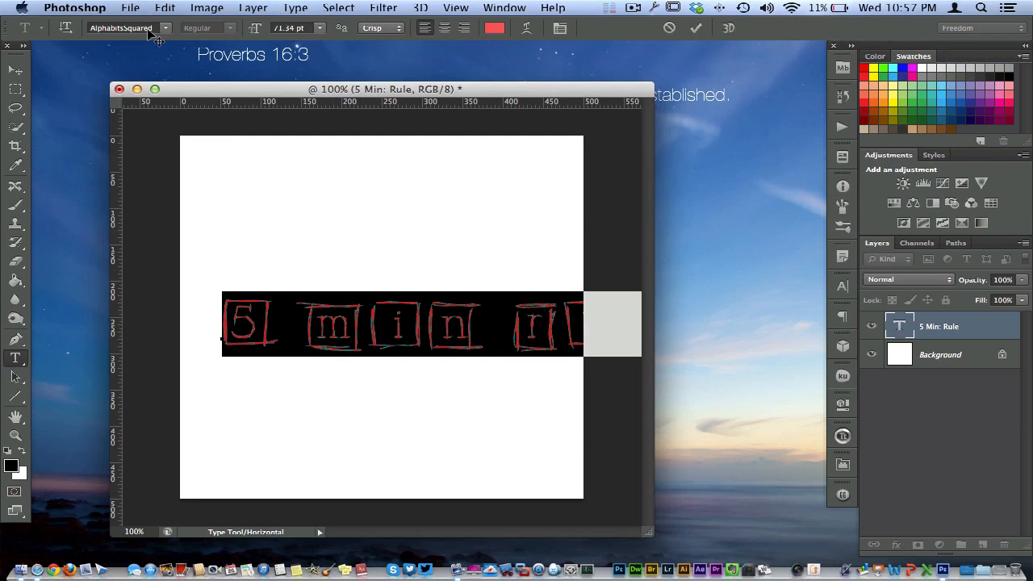
mouse_move(121, 28)
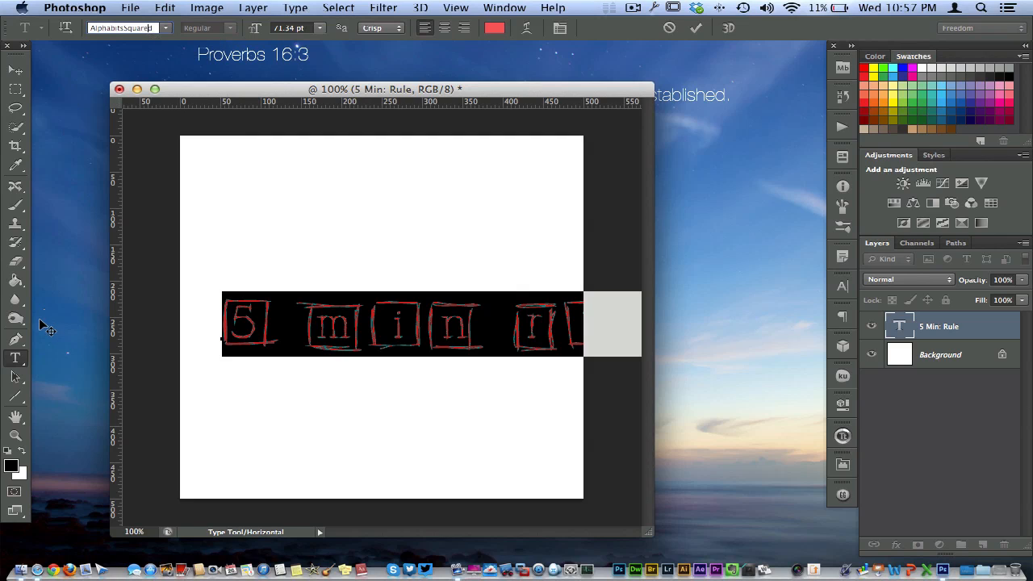
mouse_move(390, 329)
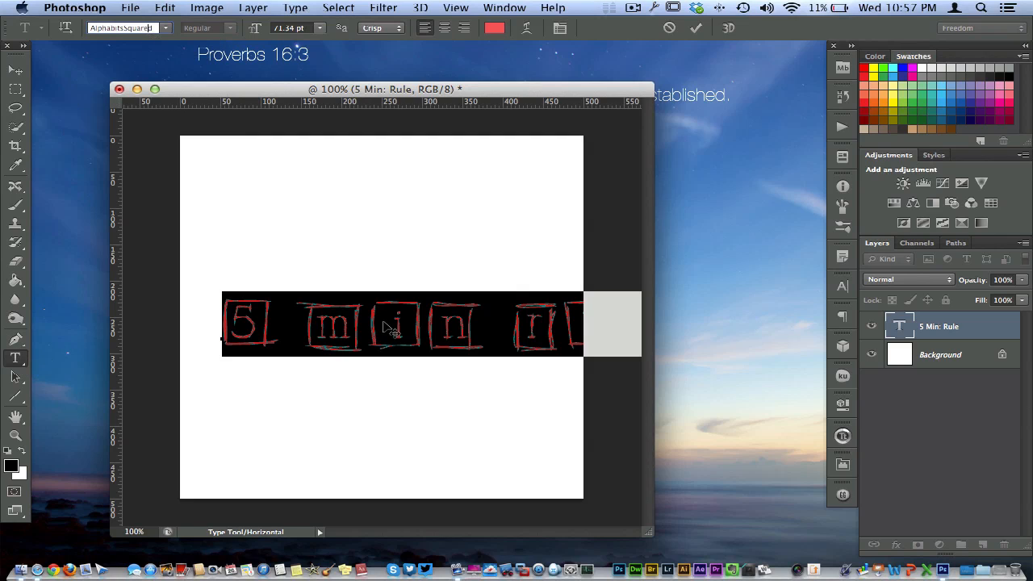
mouse_move(539, 334)
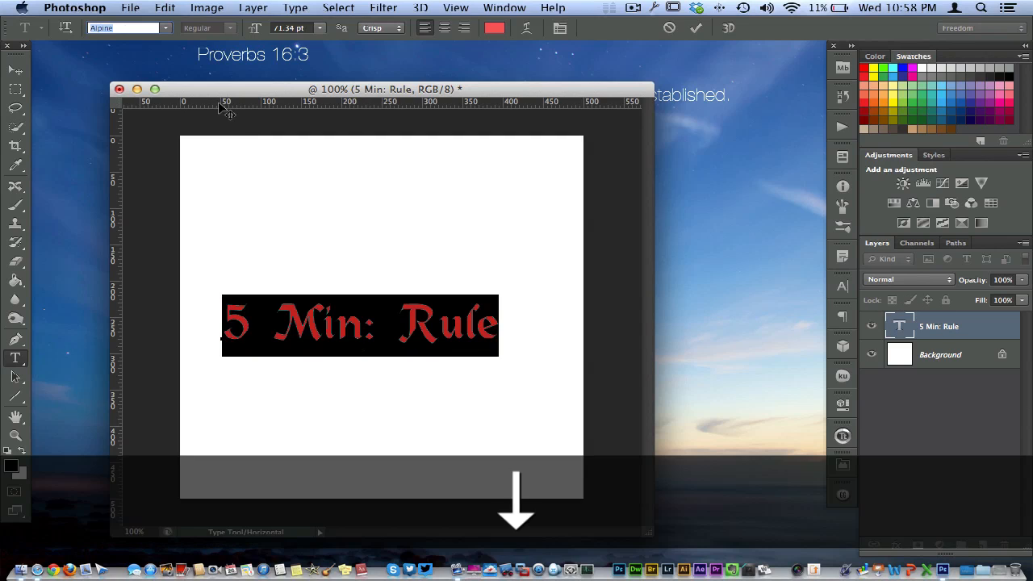
Cycle the font family down step by step through many typefaces, landing on a thin geometric sans-serif
click(126, 27)
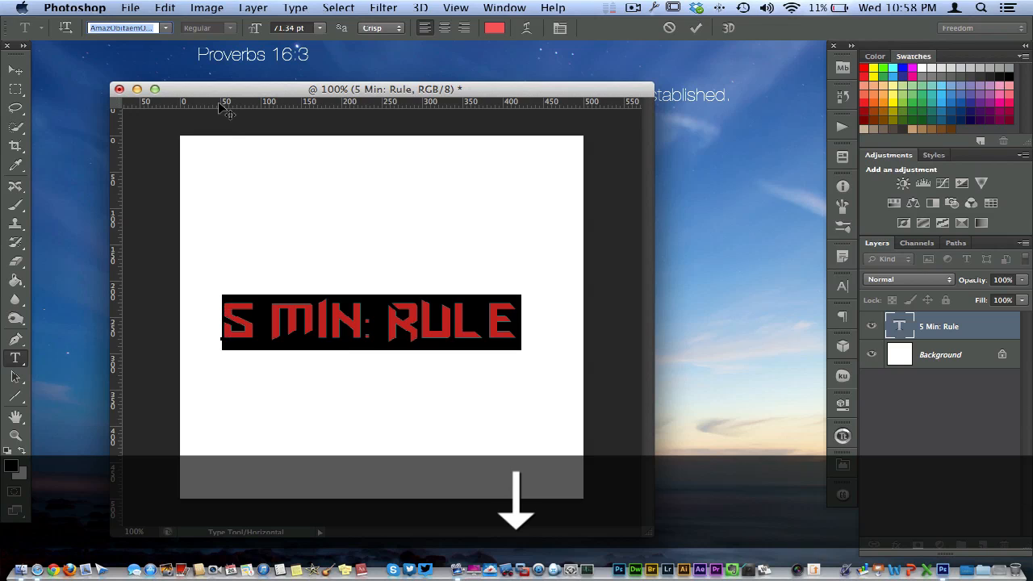
click(126, 28)
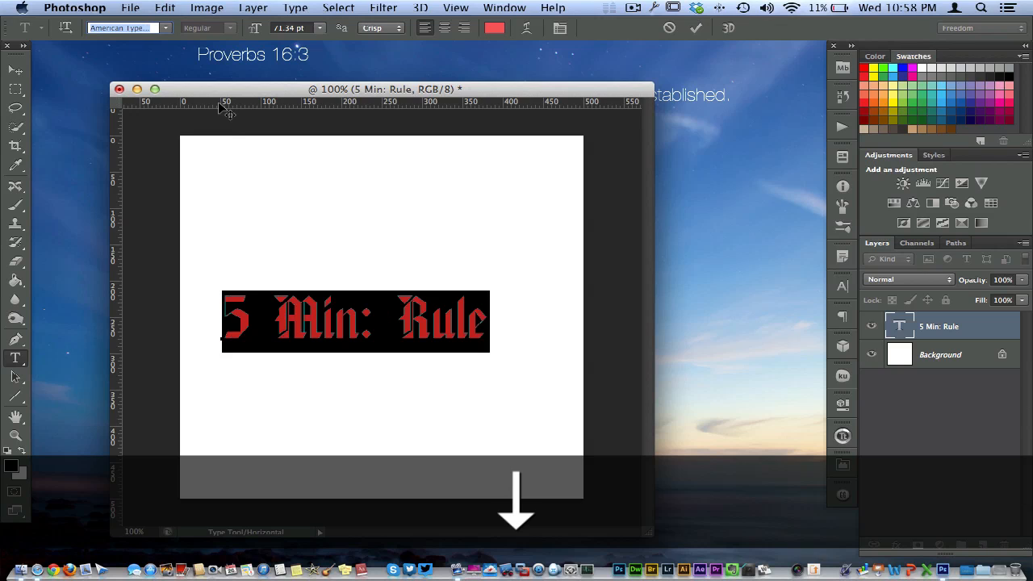
click(126, 27)
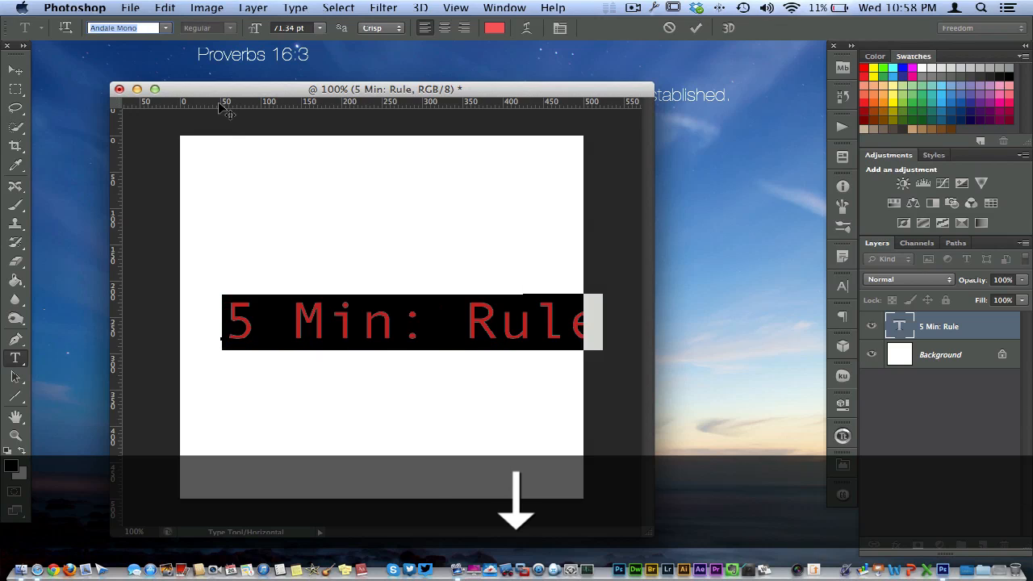
click(126, 27)
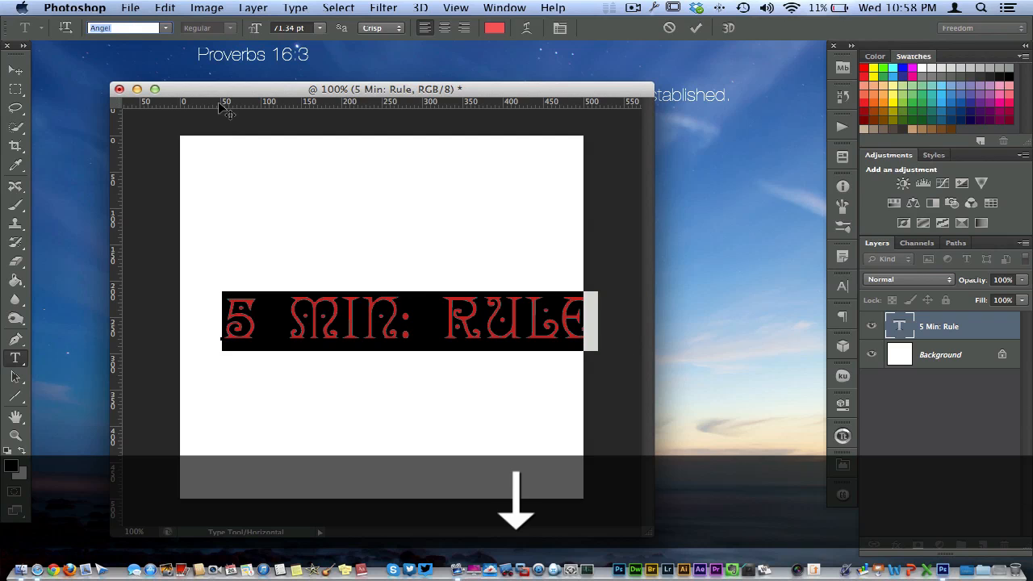
click(126, 27)
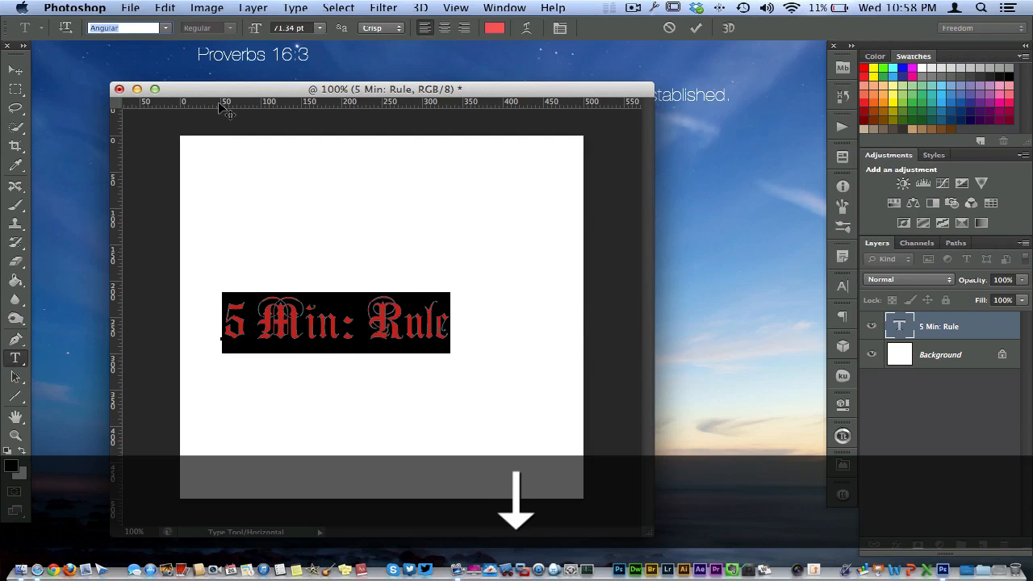
click(126, 28)
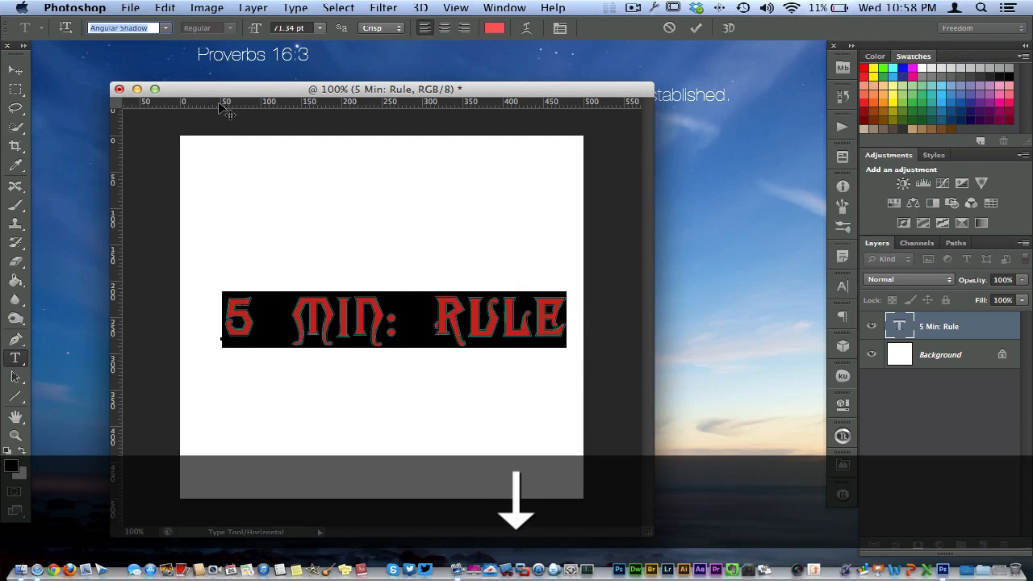
click(126, 28)
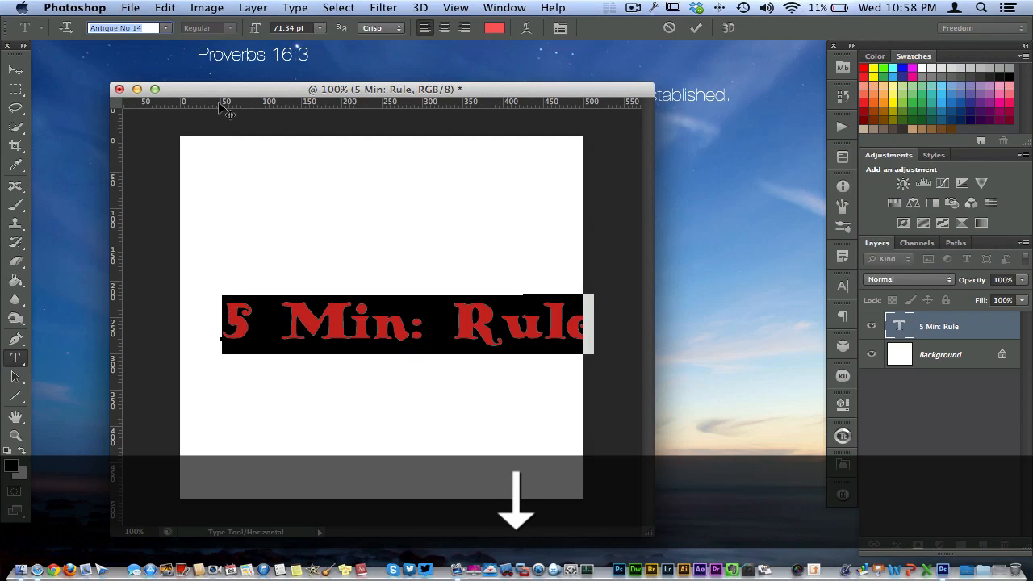
click(126, 27)
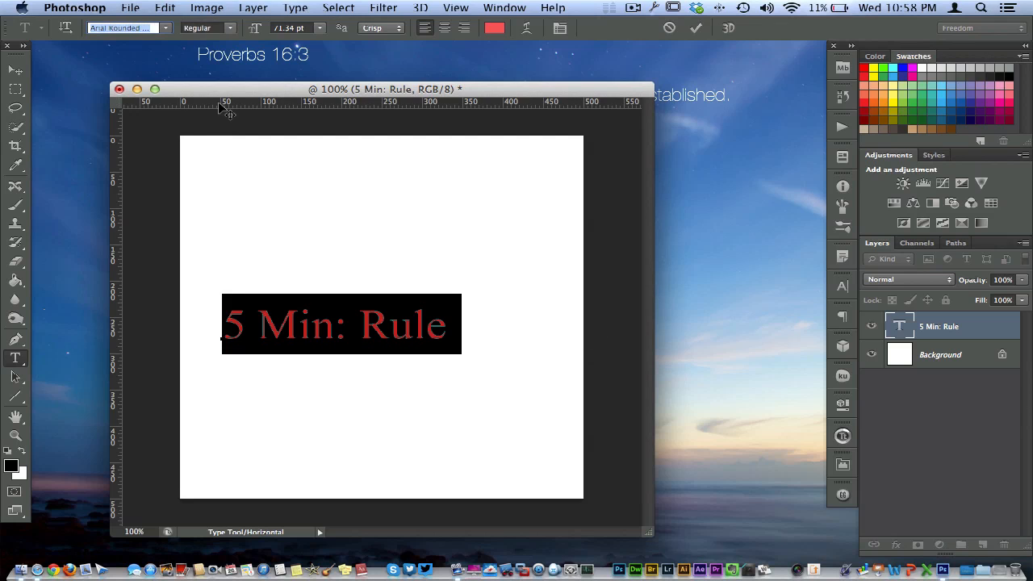
click(126, 27)
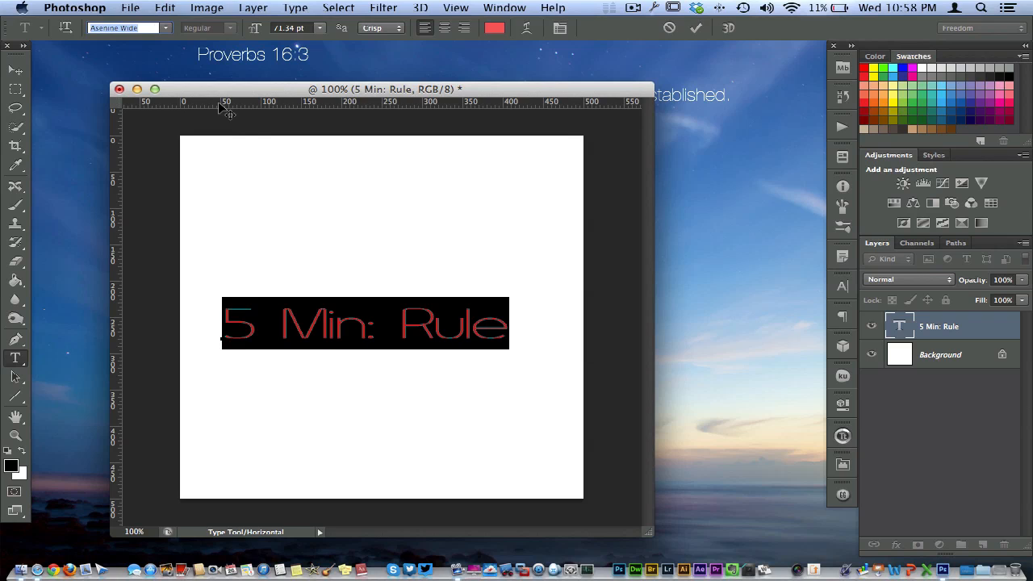
click(130, 27)
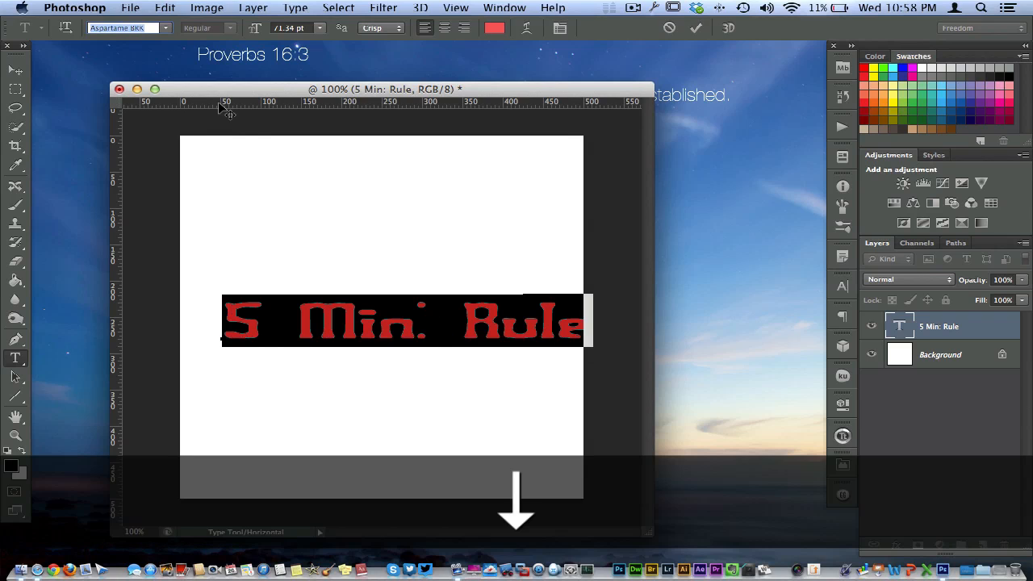
click(126, 27)
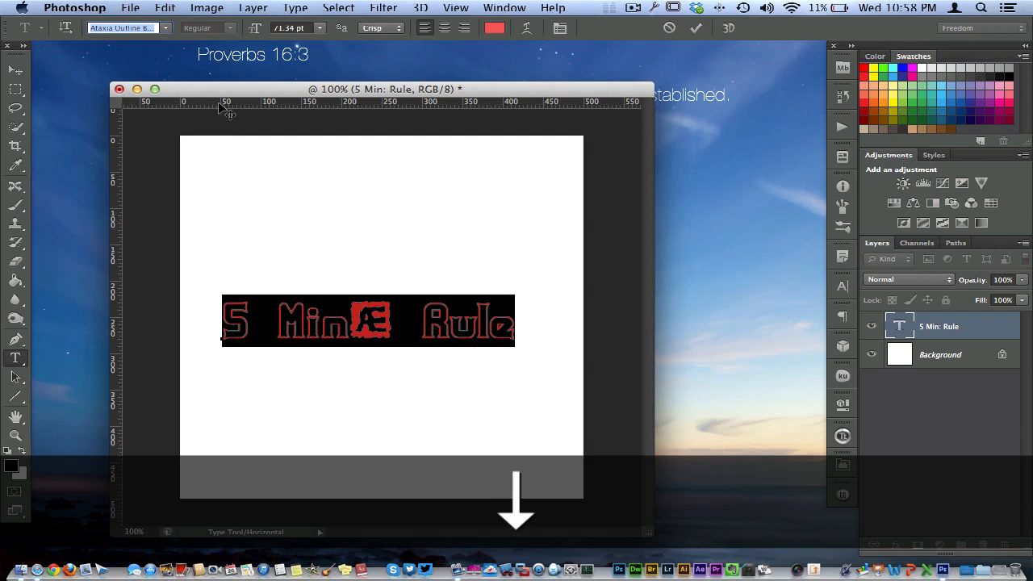
click(125, 28)
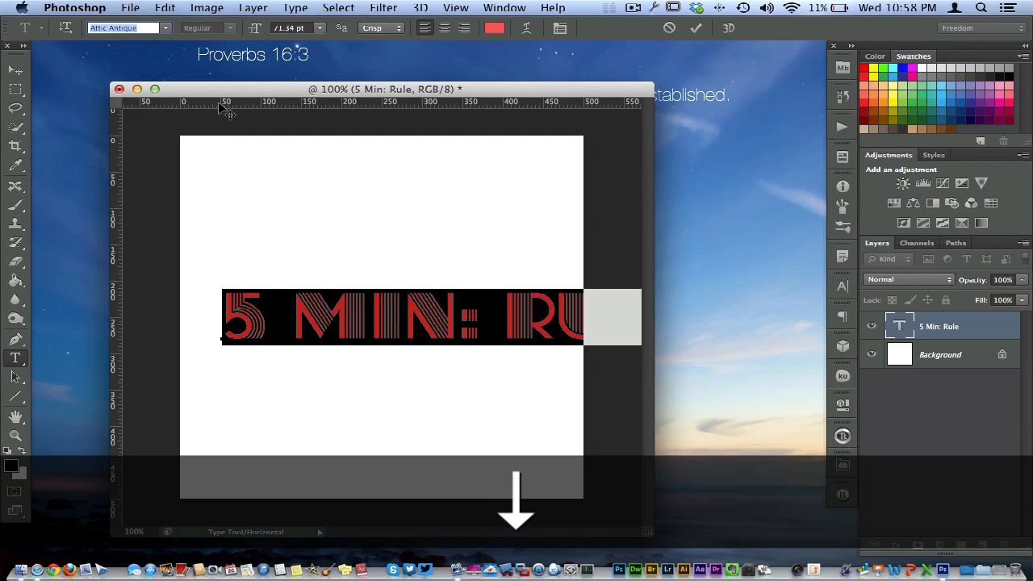
click(126, 28)
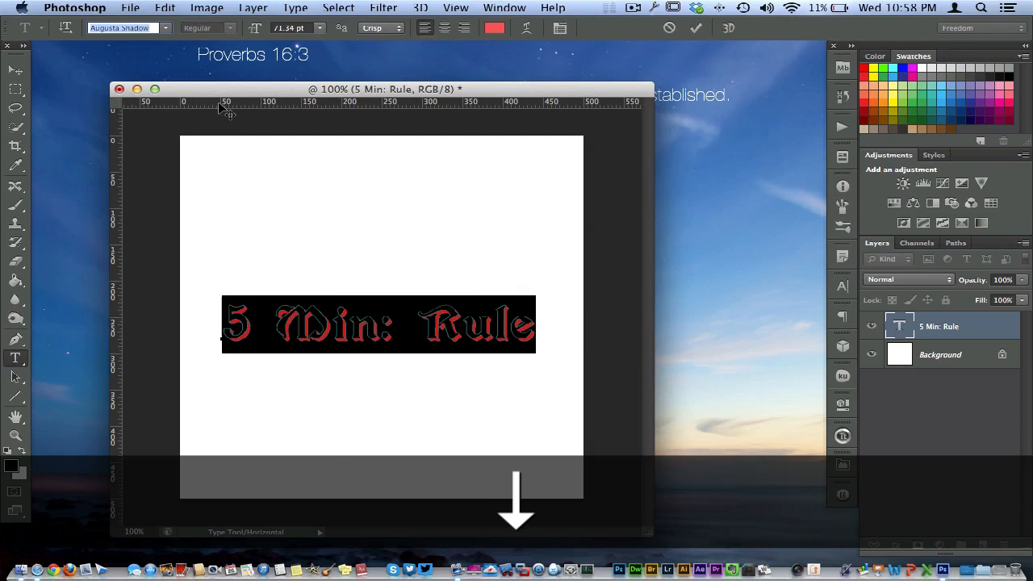
click(126, 27)
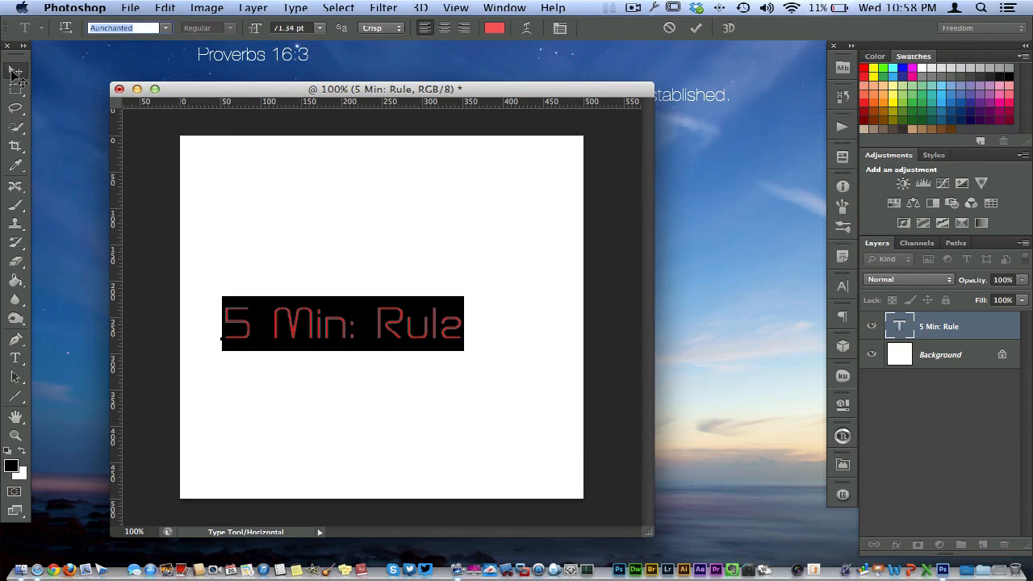
Commit the type with the Move tool so the text sits deselected on the canvas
click(16, 71)
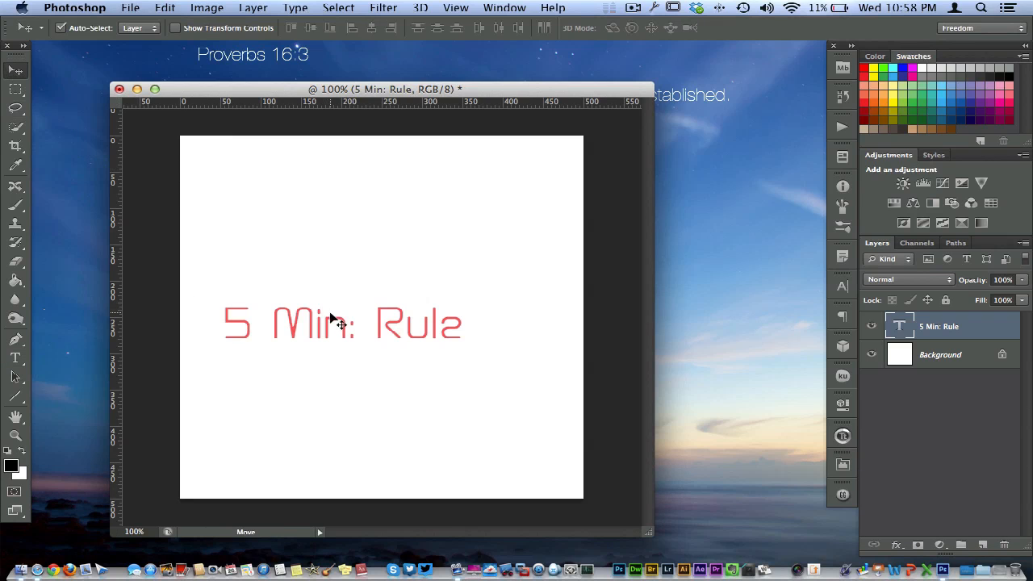
mouse_move(66, 68)
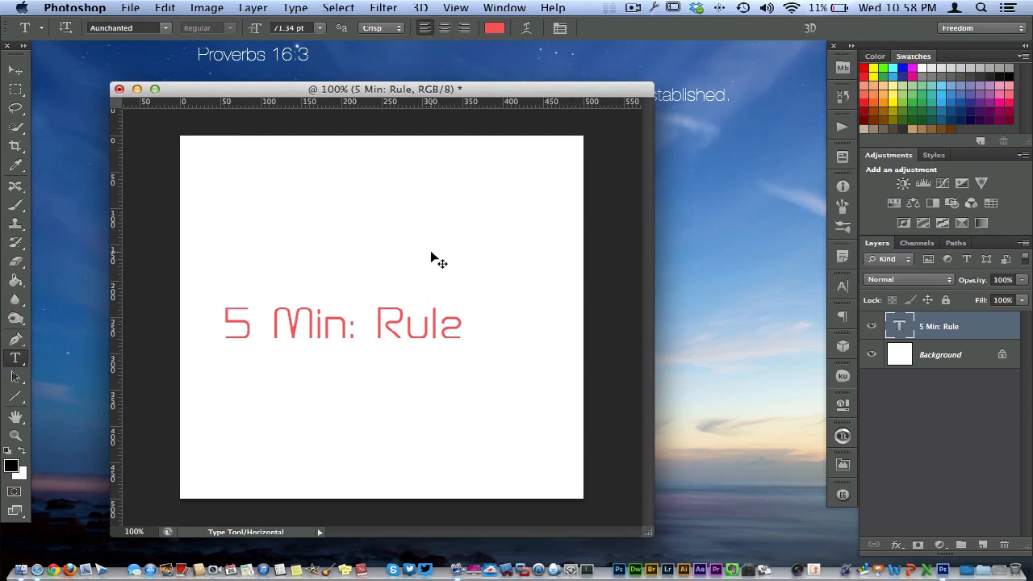
mouse_move(420, 334)
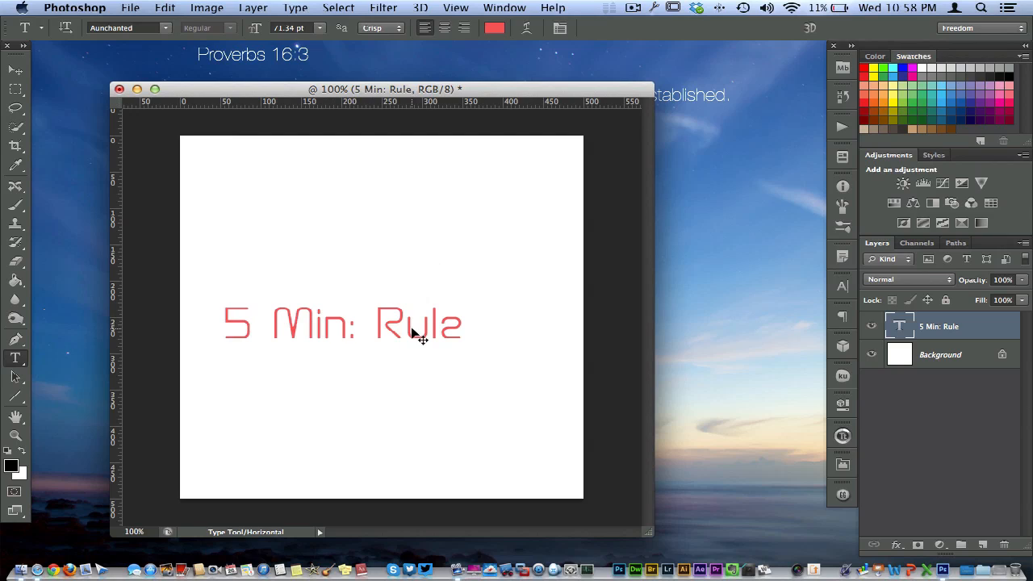